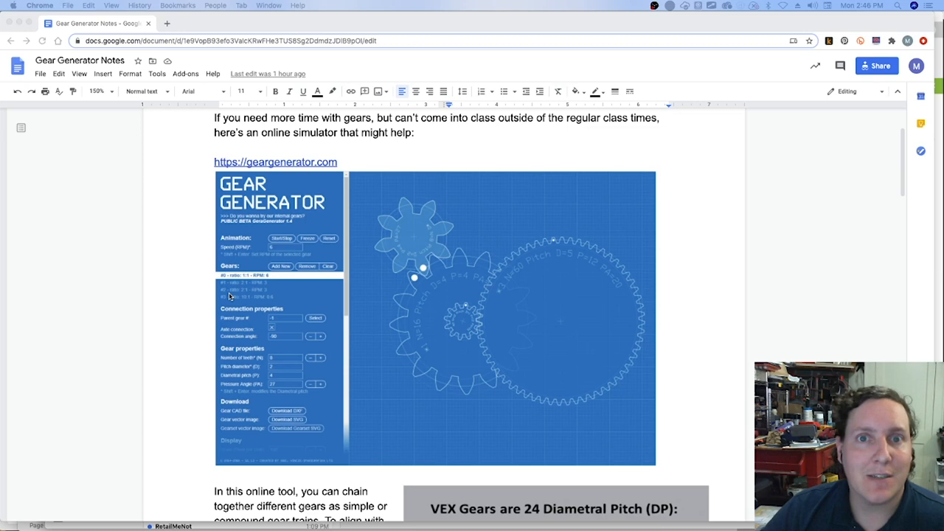
pyautogui.moveTo(233, 295)
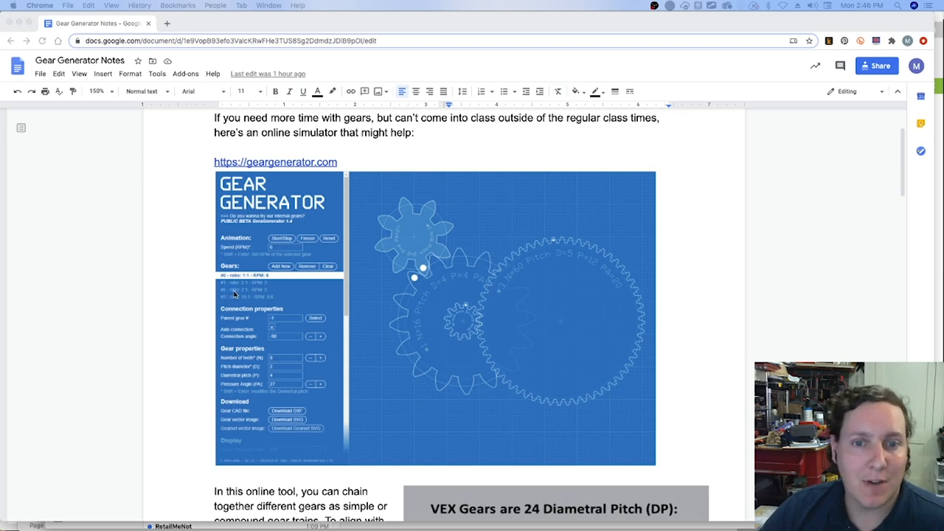
pyautogui.moveTo(247, 401)
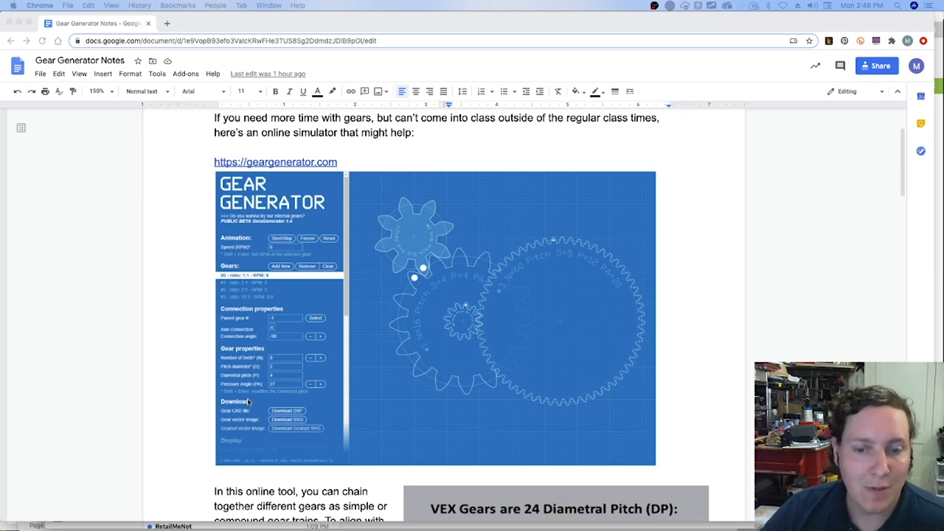
# Scroll through the page to review the sample gear train with its internal ring gear
pyautogui.scroll(-3)
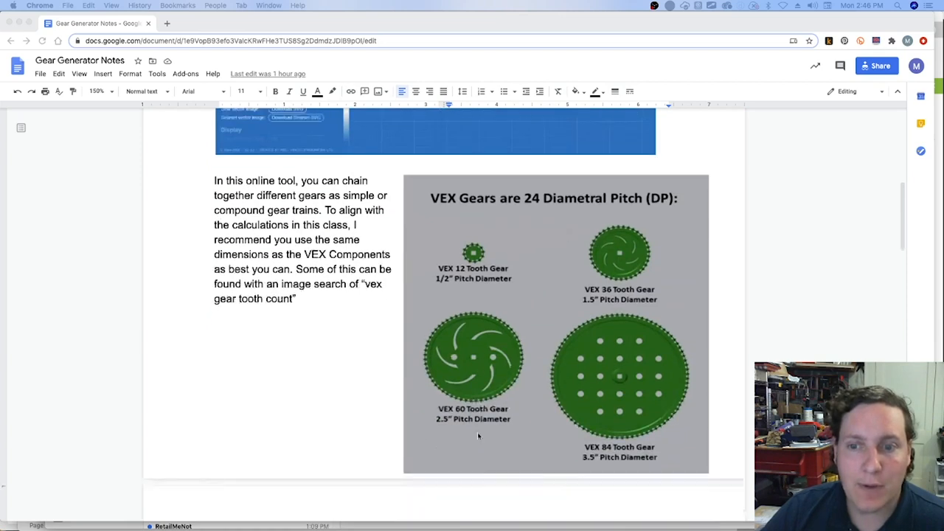
pyautogui.scroll(-3)
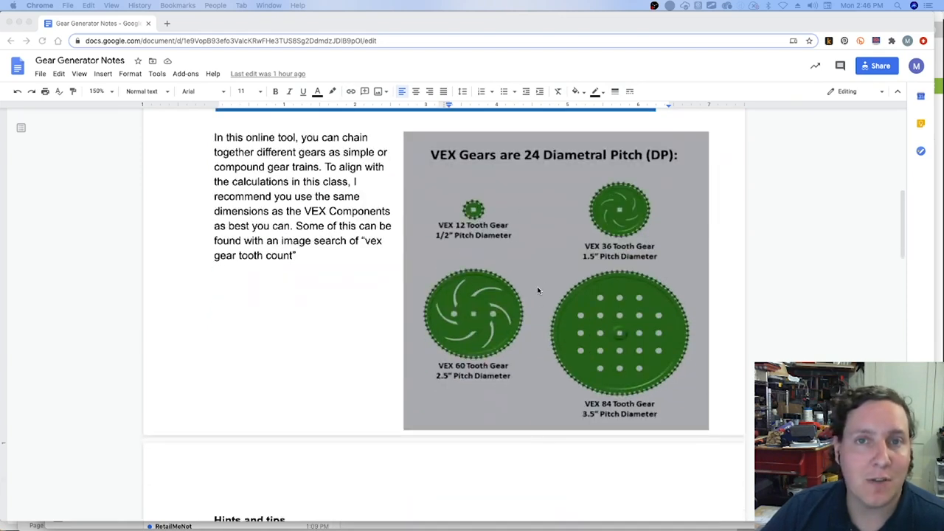
pyautogui.moveTo(522, 310)
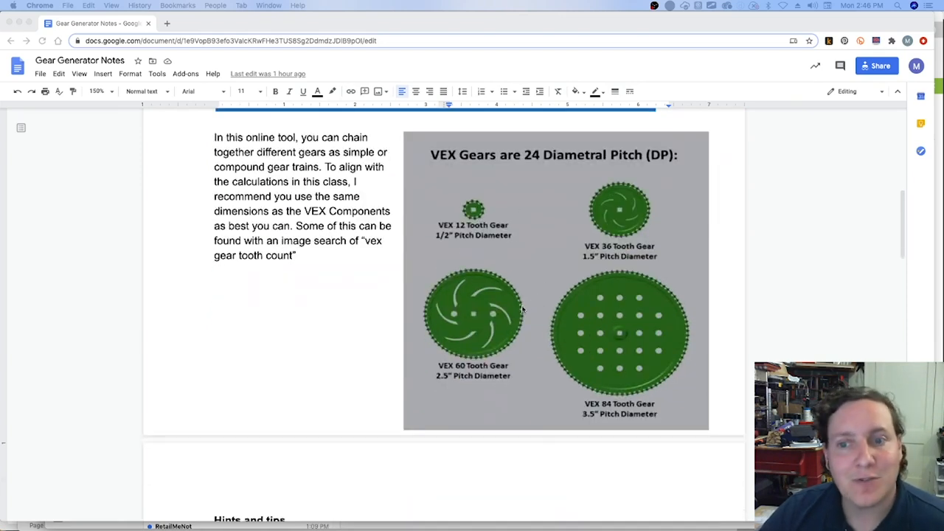
pyautogui.scroll(3)
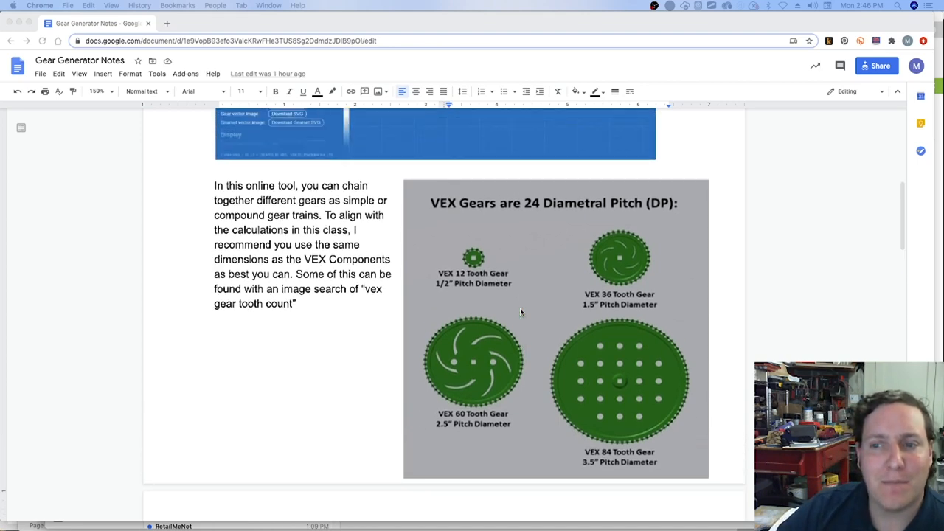
pyautogui.scroll(3)
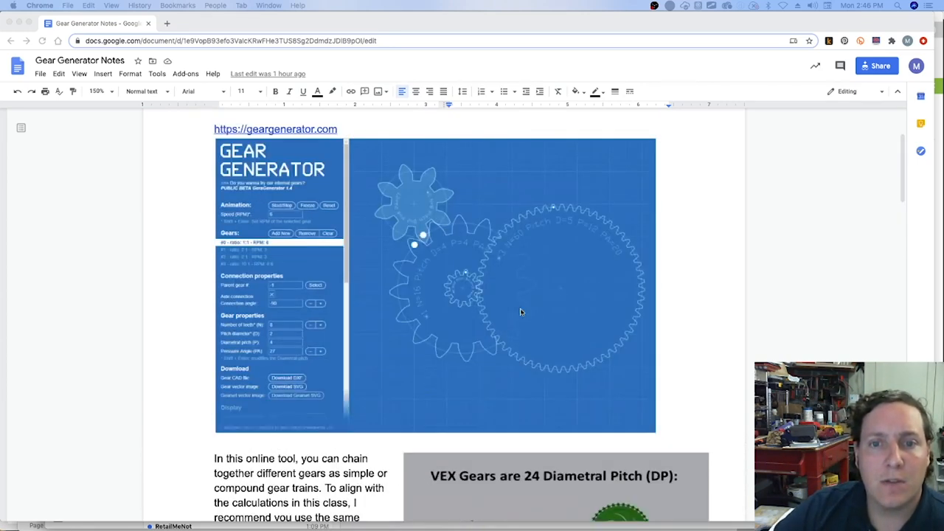
pyautogui.scroll(3)
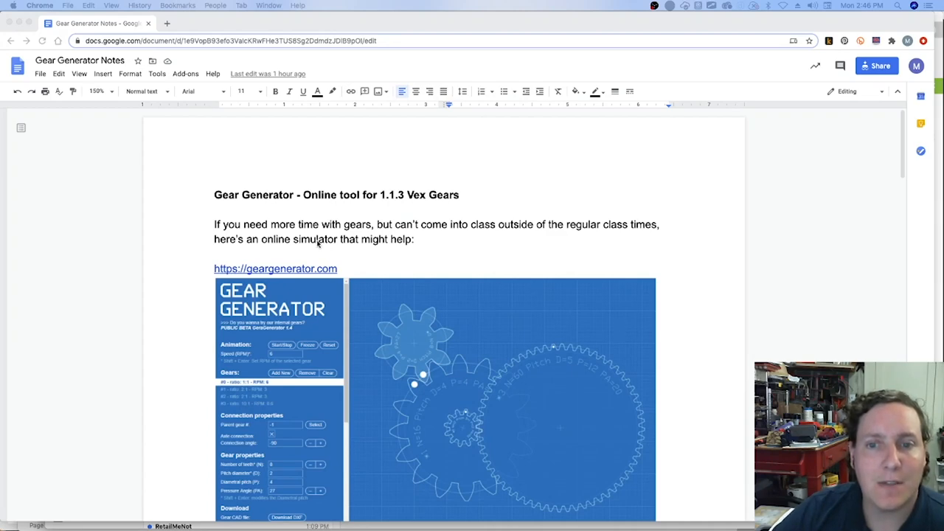
pyautogui.scroll(-3)
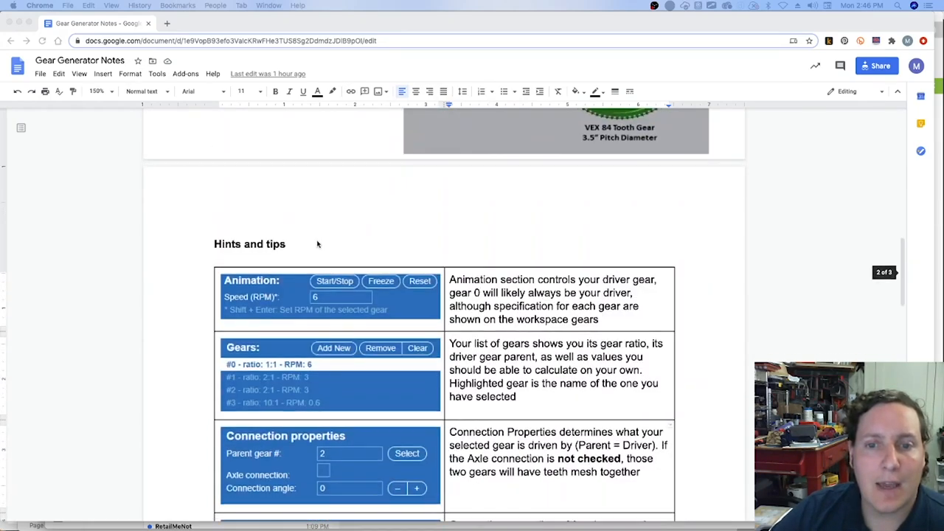
pyautogui.scroll(-3)
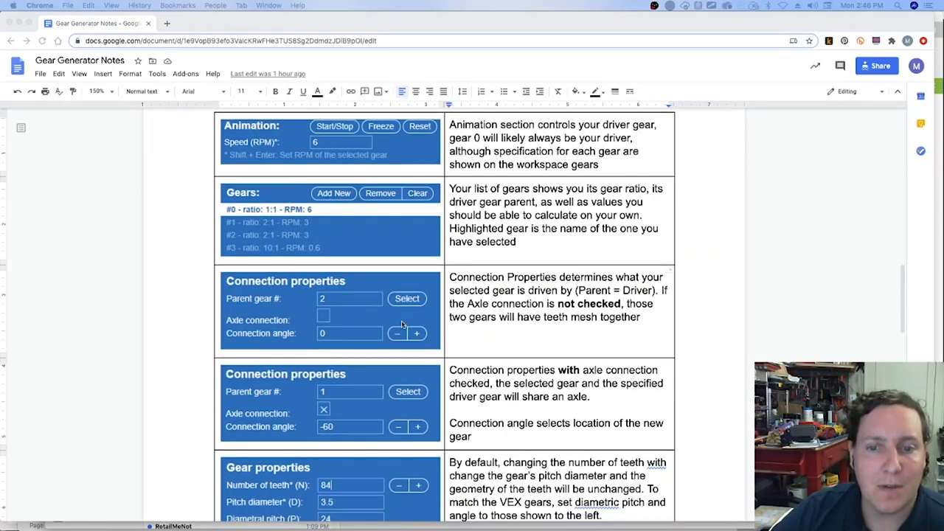
pyautogui.scroll(-3)
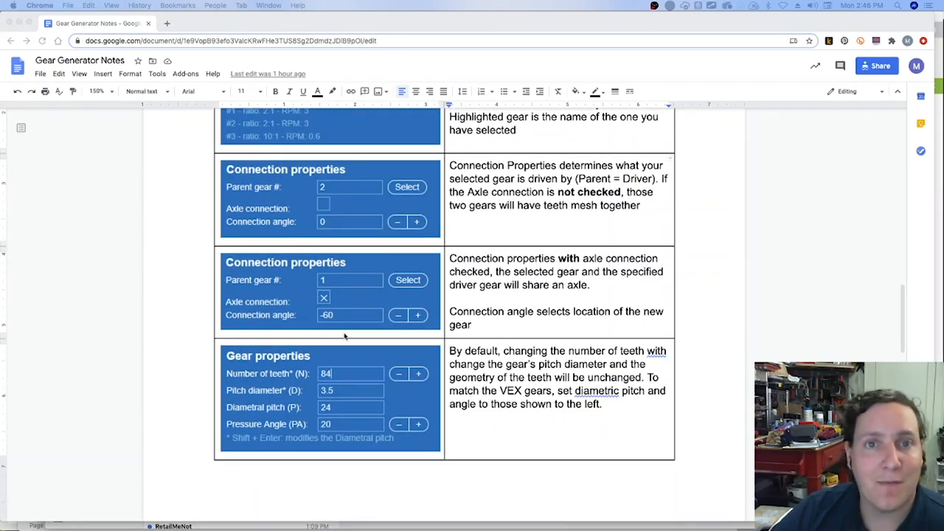
pyautogui.scroll(3)
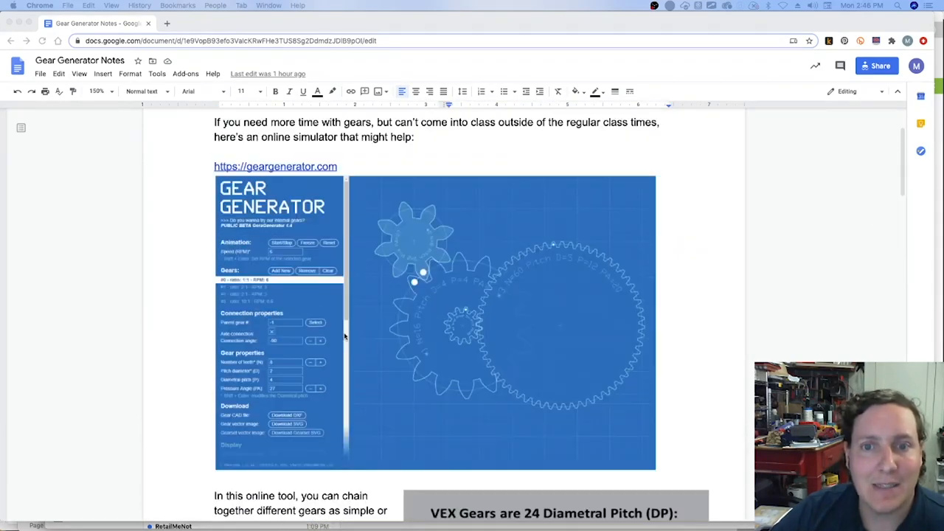
pyautogui.scroll(3)
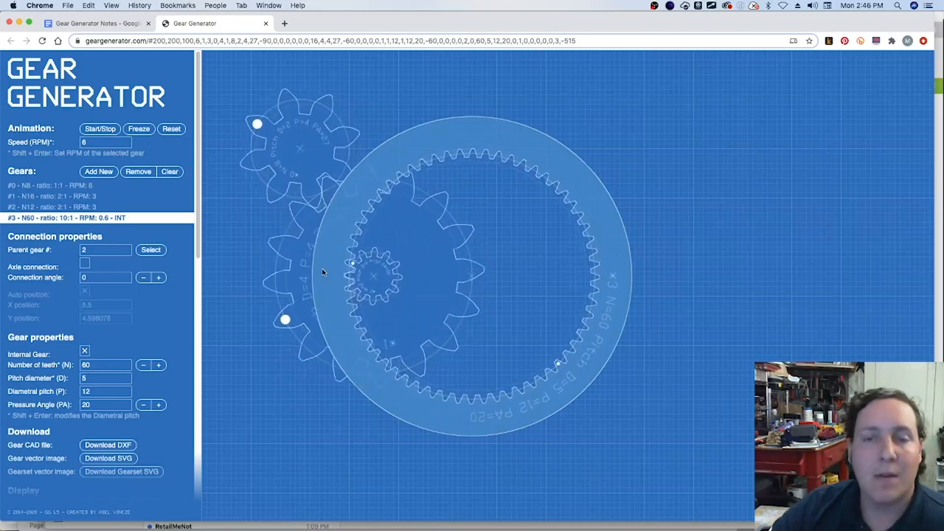
# Start the gear train animating with the driver gear at 10 RPM
pyautogui.click(100, 128)
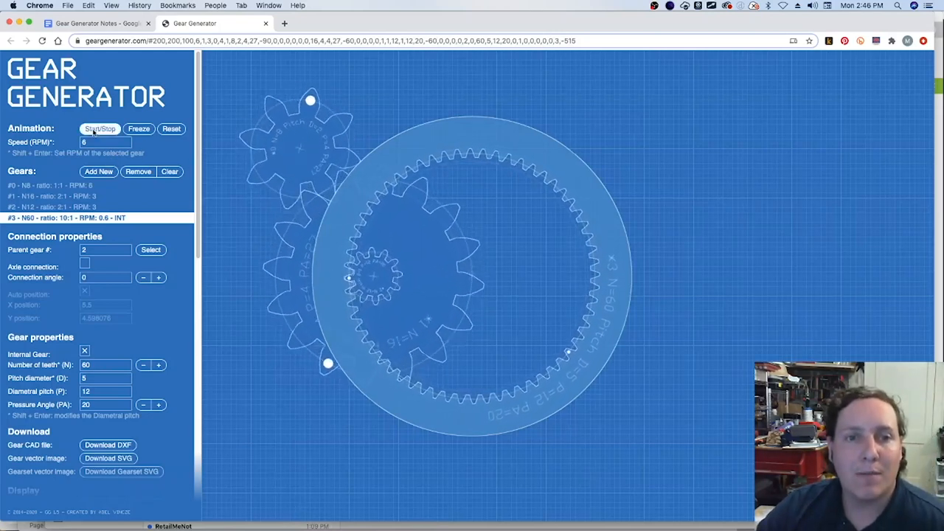
pyautogui.click(100, 128)
pyautogui.write('10')
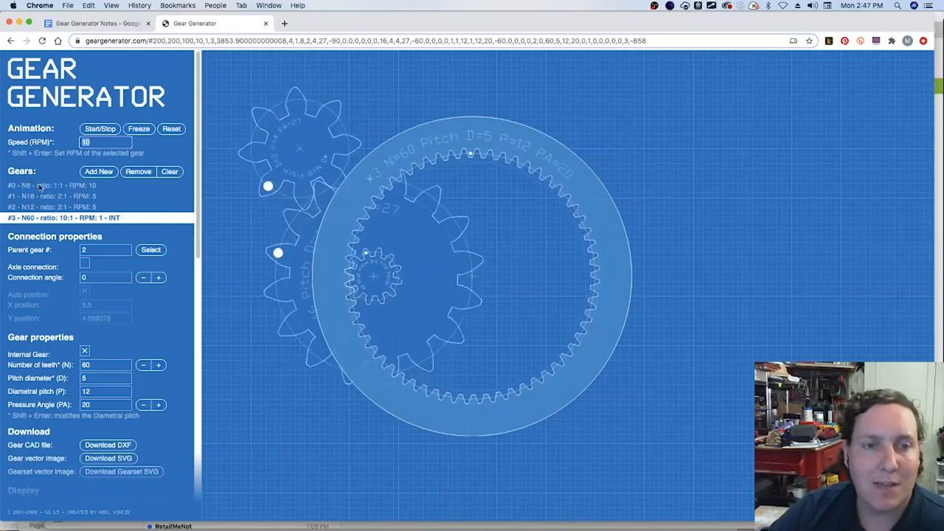
# Review the properties of gears #0, #3 and #1, returning to driver gear #0
pyautogui.click(52, 186)
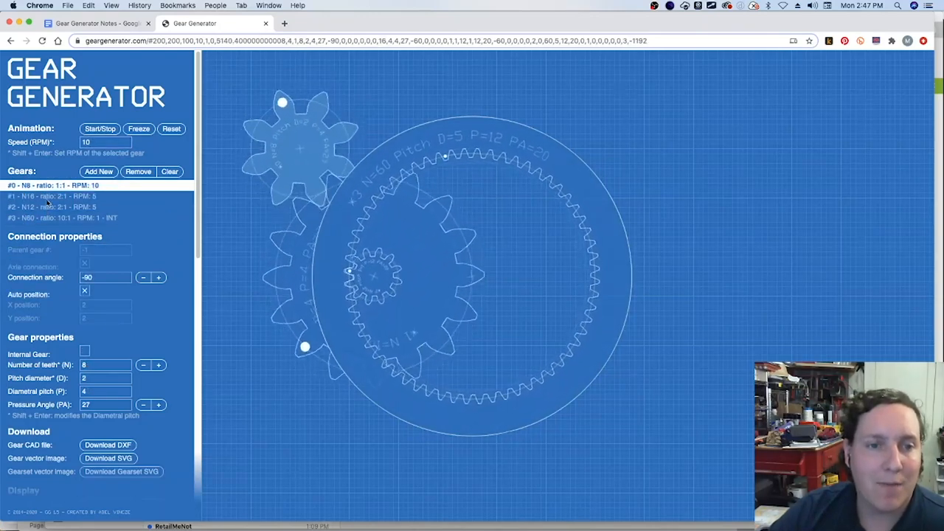
pyautogui.click(52, 206)
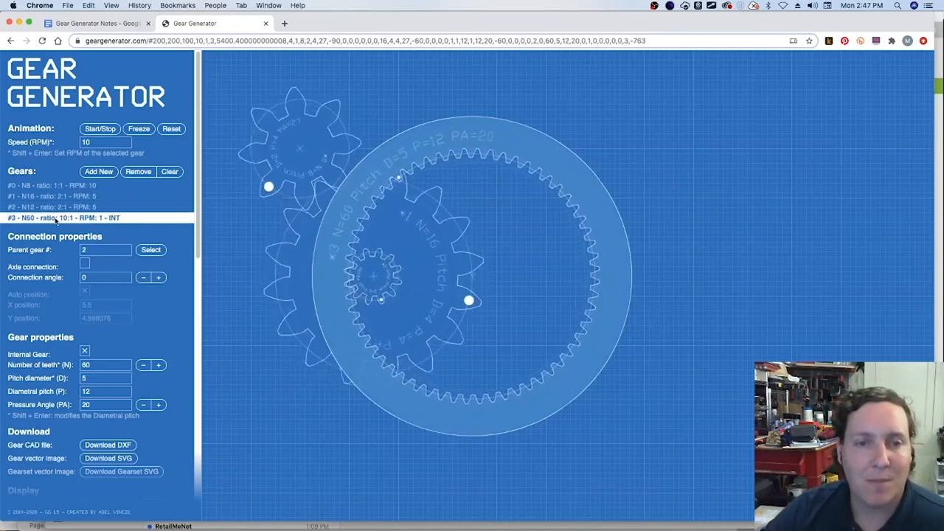
pyautogui.click(52, 186)
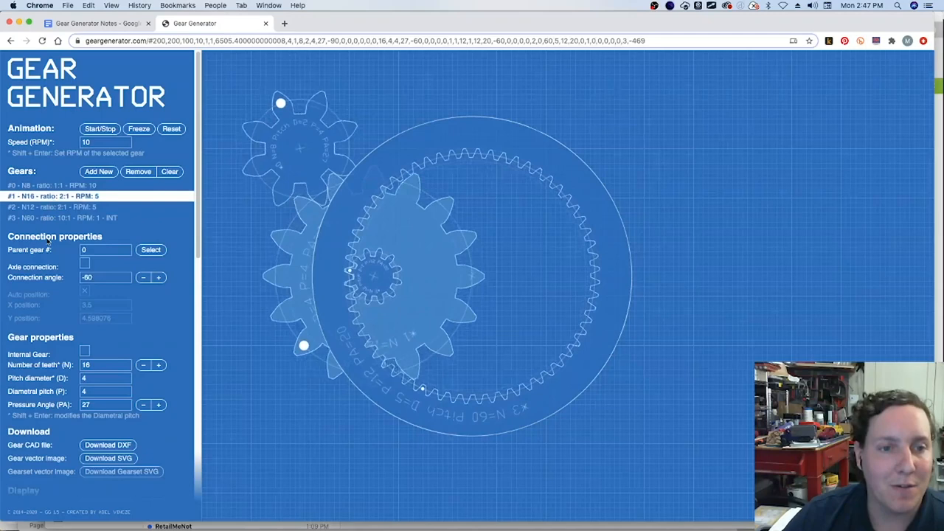
pyautogui.click(52, 186)
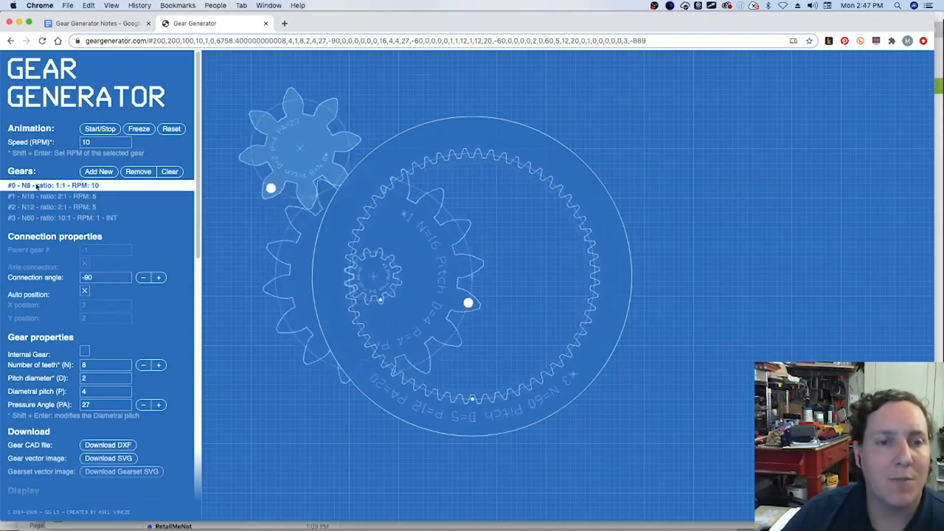
# Turn off Auto position for gear #0 and move it to X 2.75, Y 3.25
pyautogui.click(84, 290)
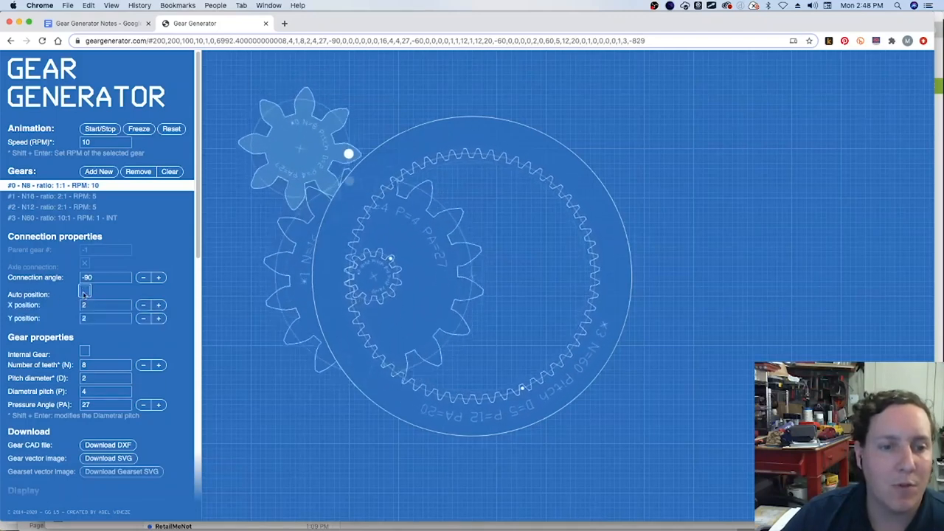
pyautogui.click(158, 304)
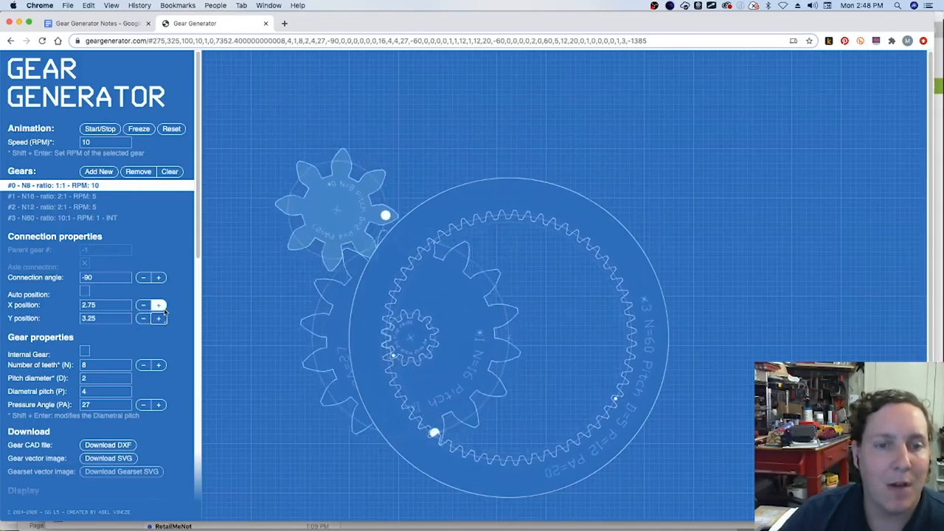
pyautogui.click(143, 318)
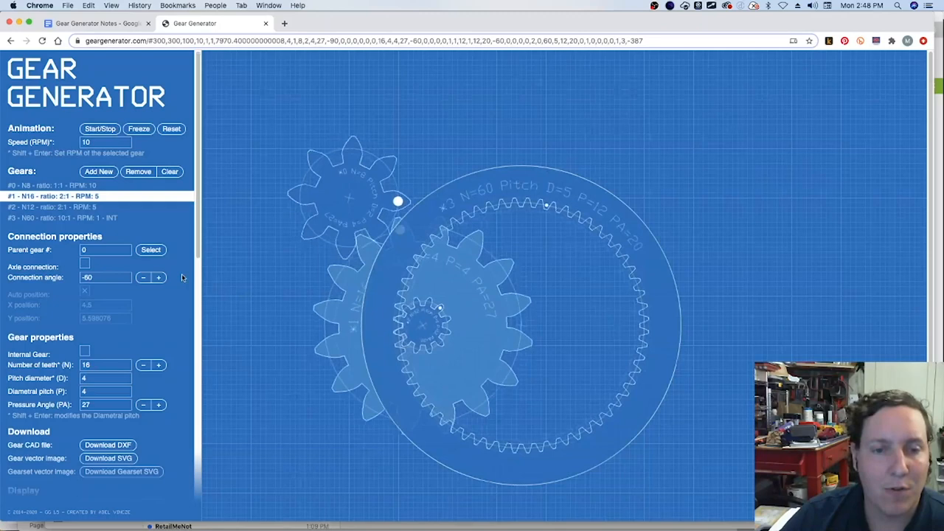
# Adjust the 16-tooth gear's connection angle around its parent
pyautogui.click(143, 277)
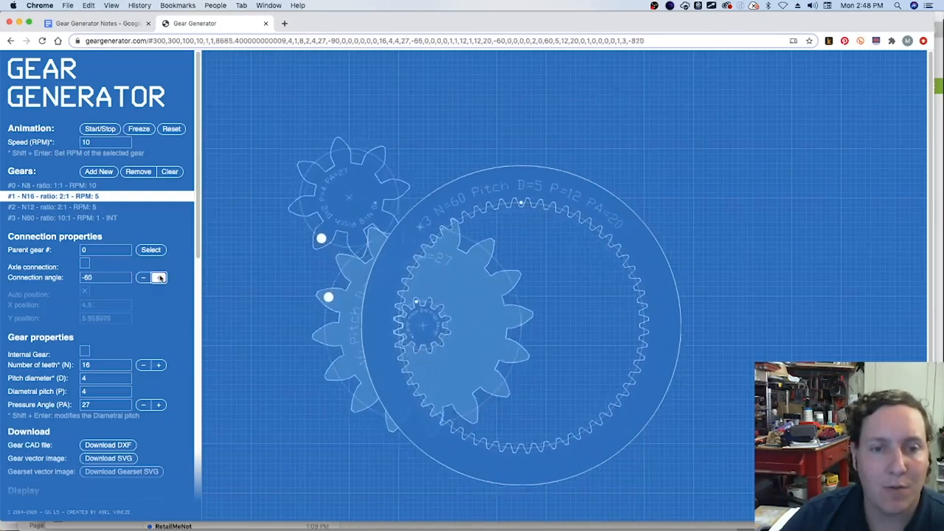
pyautogui.click(159, 277)
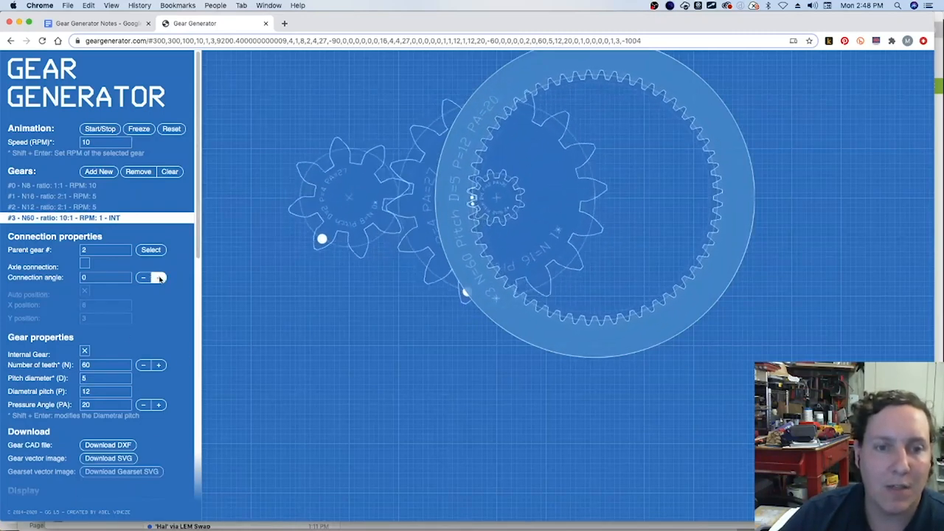
# Swing the 60-tooth internal gear to a connection angle of -50 degrees around gear 2
pyautogui.click(143, 277)
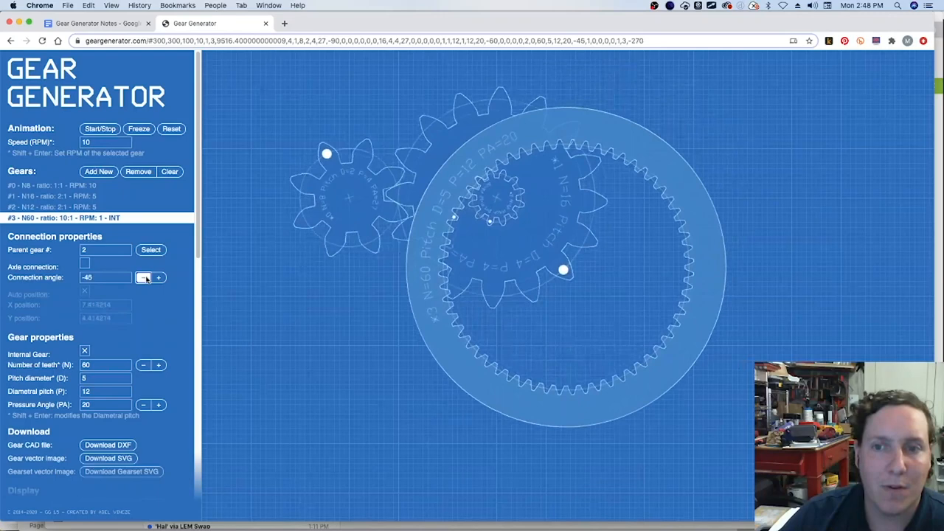
pyautogui.click(143, 277)
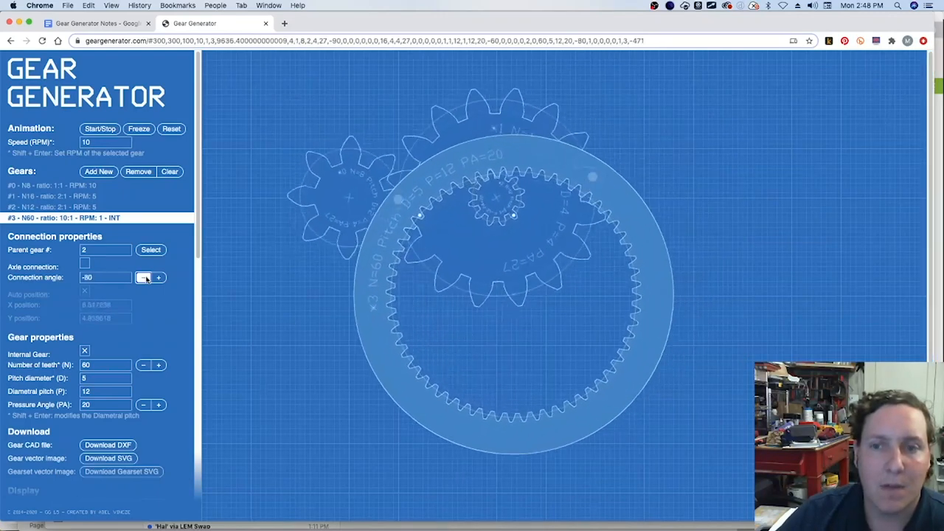
pyautogui.click(143, 277)
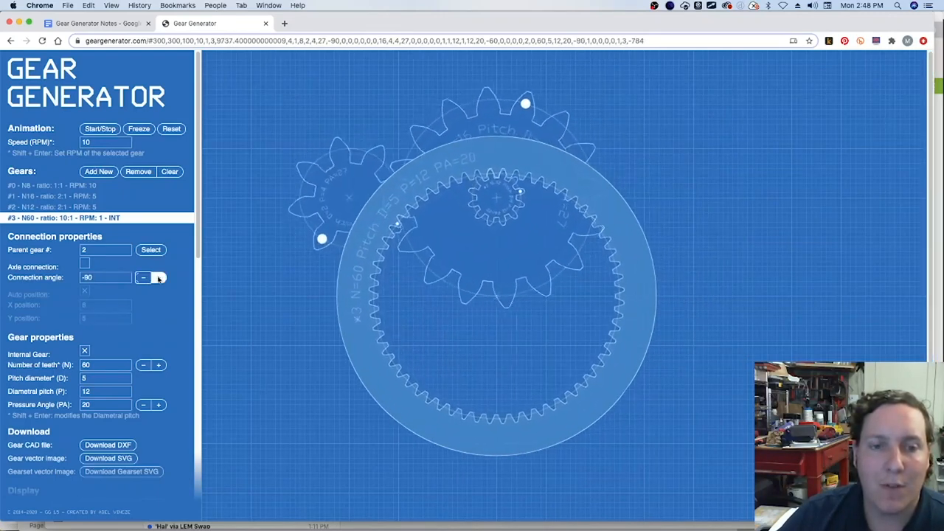
pyautogui.click(159, 277)
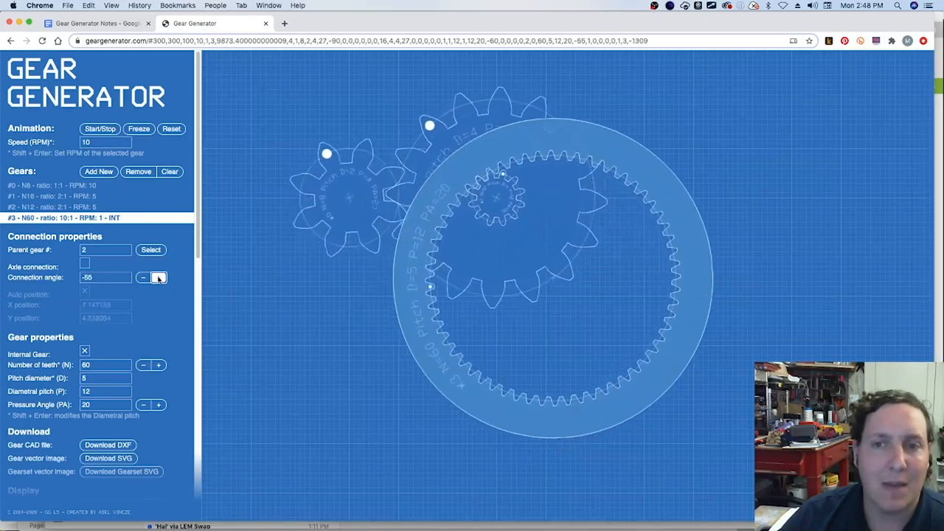
pyautogui.click(158, 277)
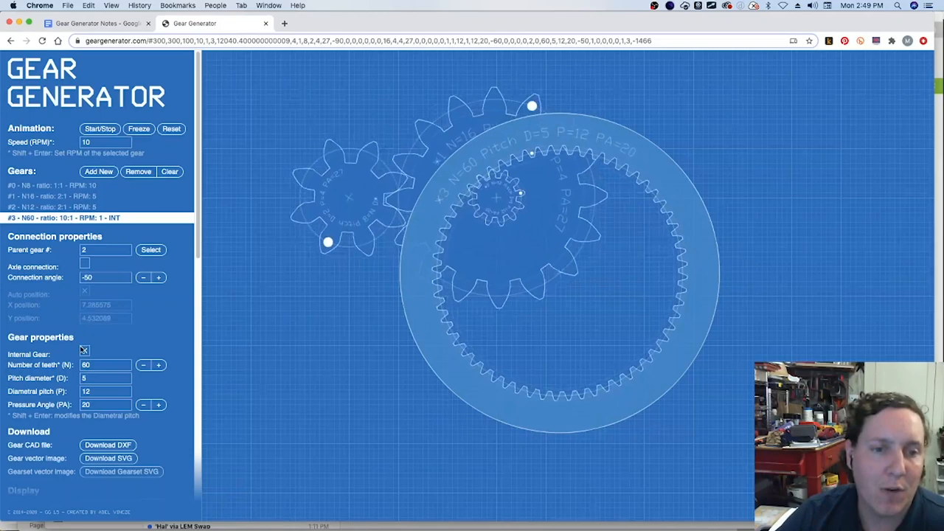
# Uncheck Internal Gear so the 60-tooth gear becomes external, then return to the notes tab
pyautogui.click(84, 351)
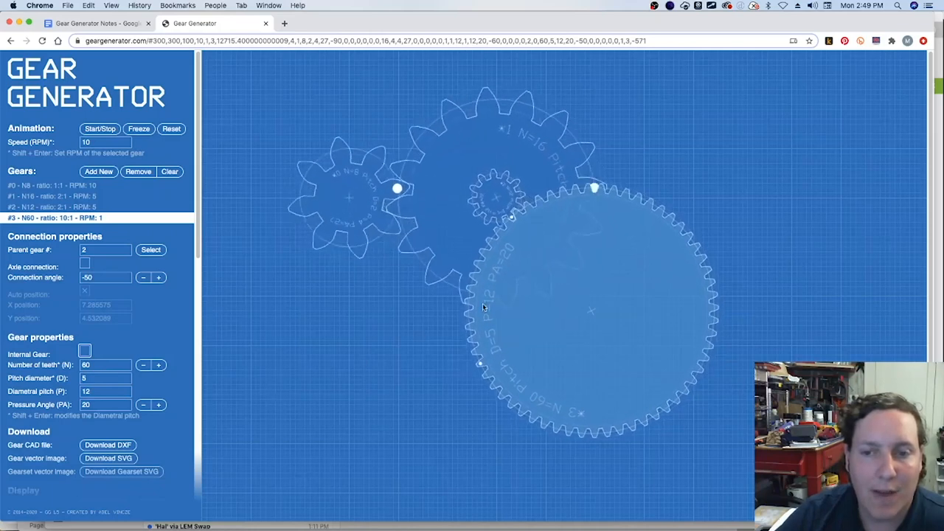
pyautogui.click(96, 24)
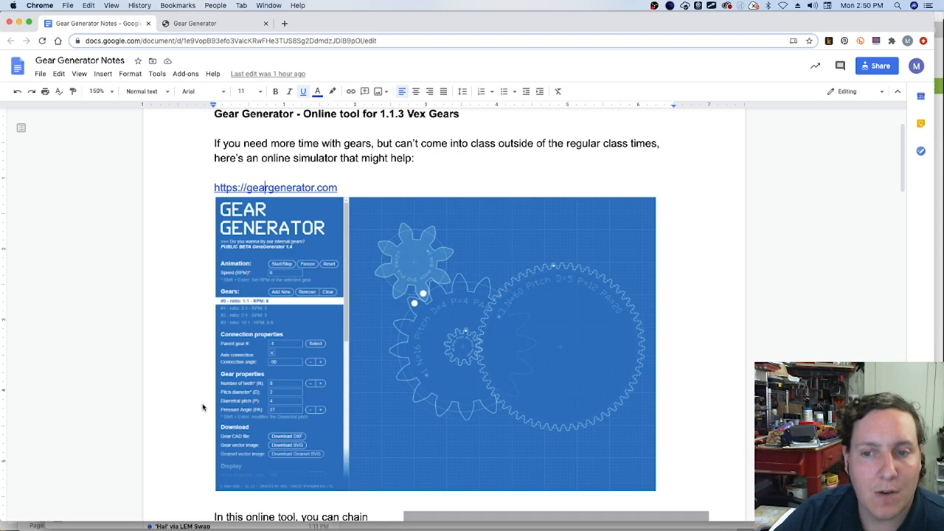
# Scroll the notes to the Gear properties table (diametral pitch 24, pressure angle 20) and switch back to Gear Generator
pyautogui.scroll(-3)
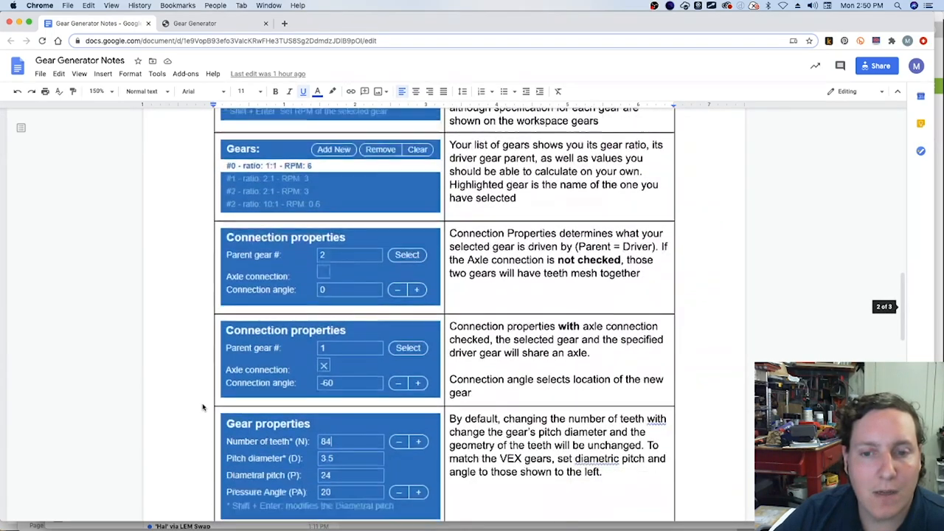
pyautogui.scroll(-3)
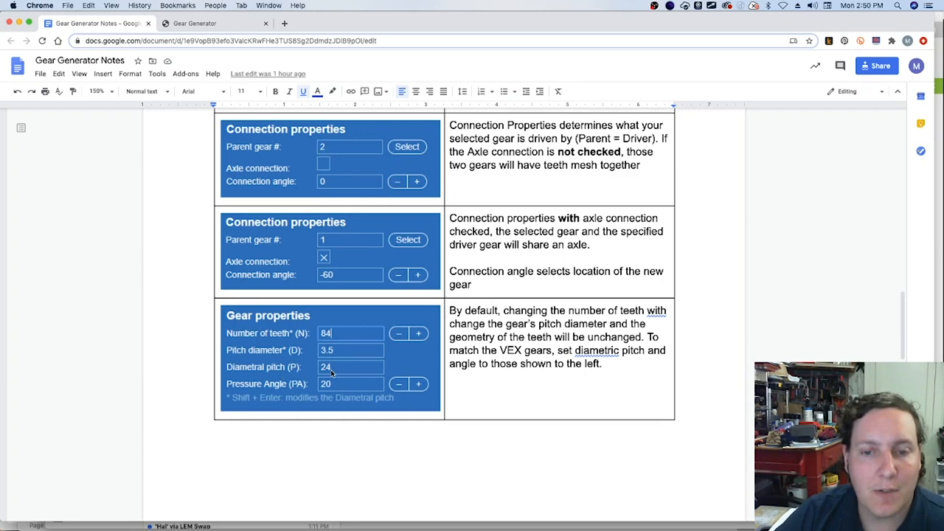
pyautogui.click(214, 24)
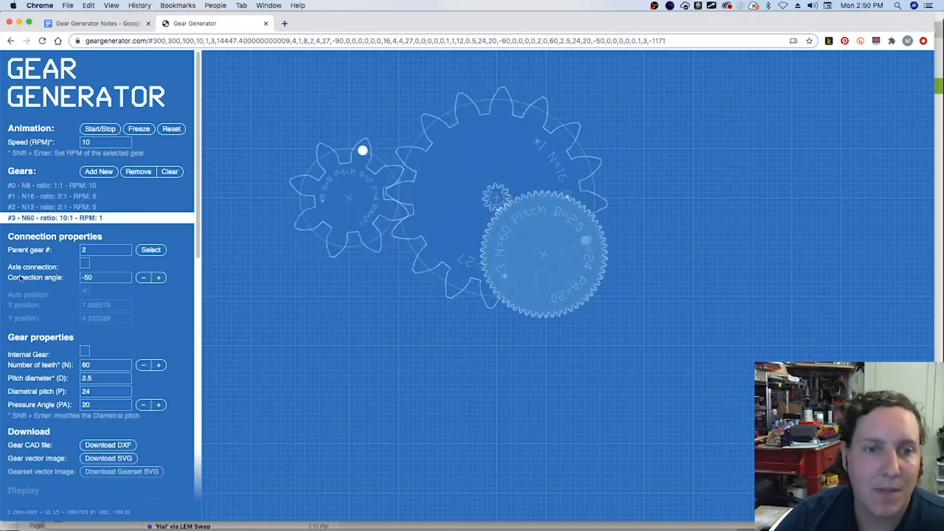
# Give the 8-tooth driver gear a diametral pitch of 24 and pressure angle of 20°
pyautogui.click(52, 185)
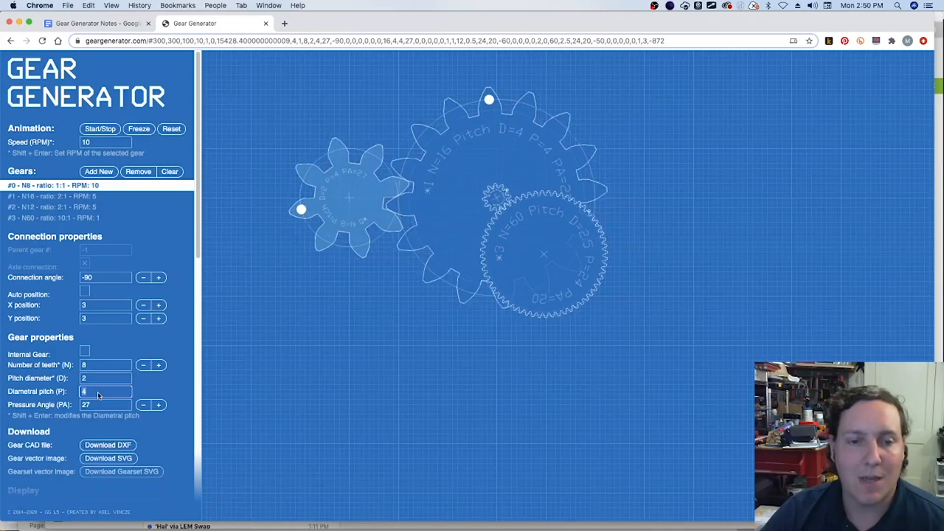
pyautogui.write('24')
pyautogui.click(106, 405)
pyautogui.write('20')
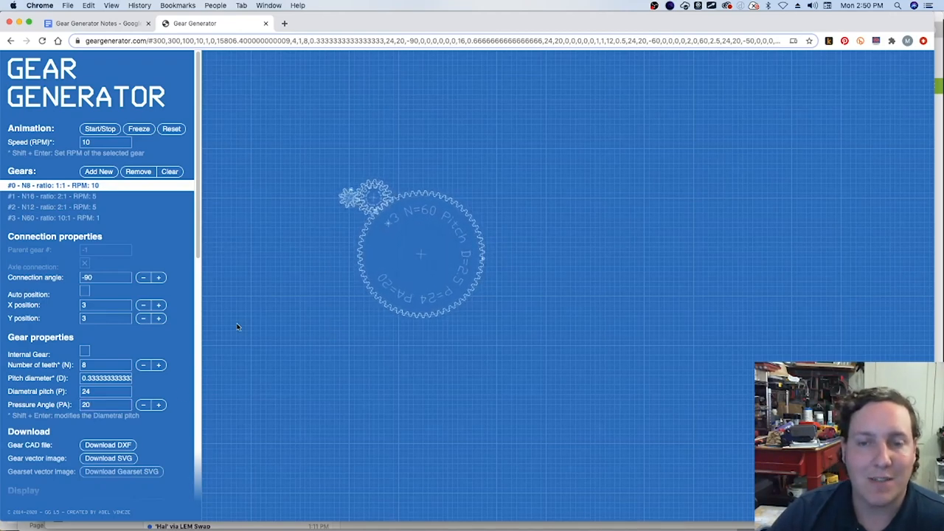
pyautogui.scroll(-3)
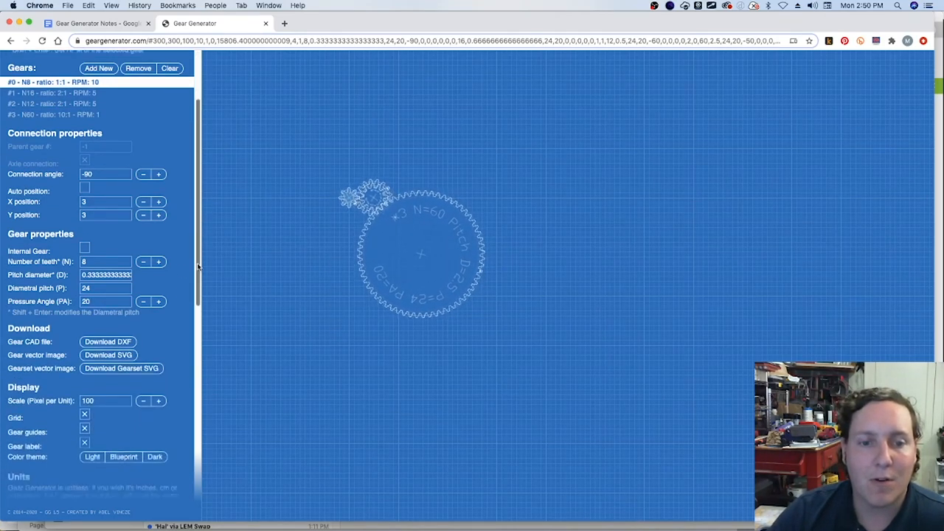
# Raise the display scale from 100 to 200 pixels per unit
pyautogui.scroll(-3)
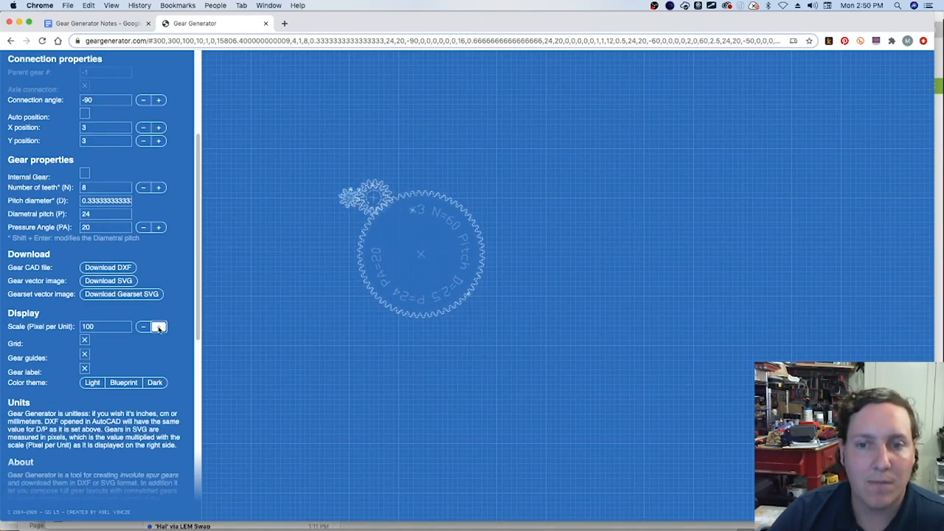
pyautogui.click(158, 326)
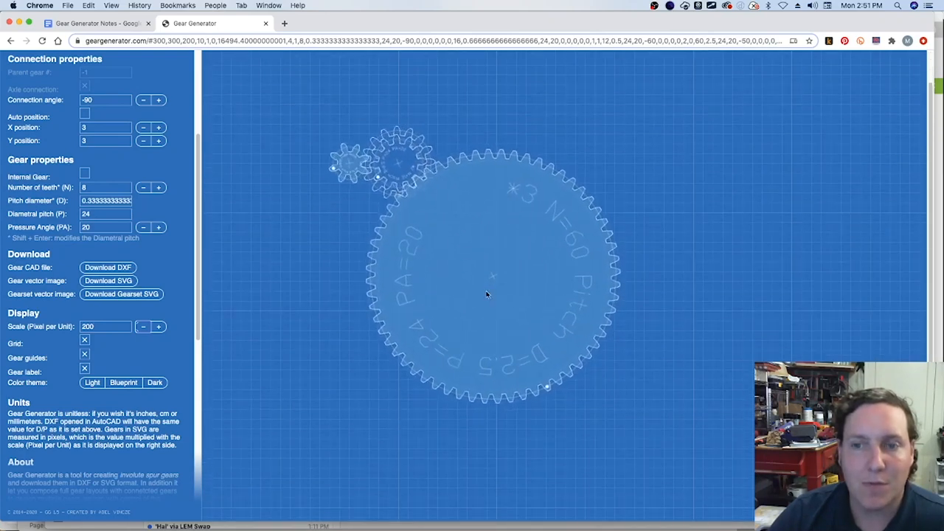
pyautogui.click(84, 339)
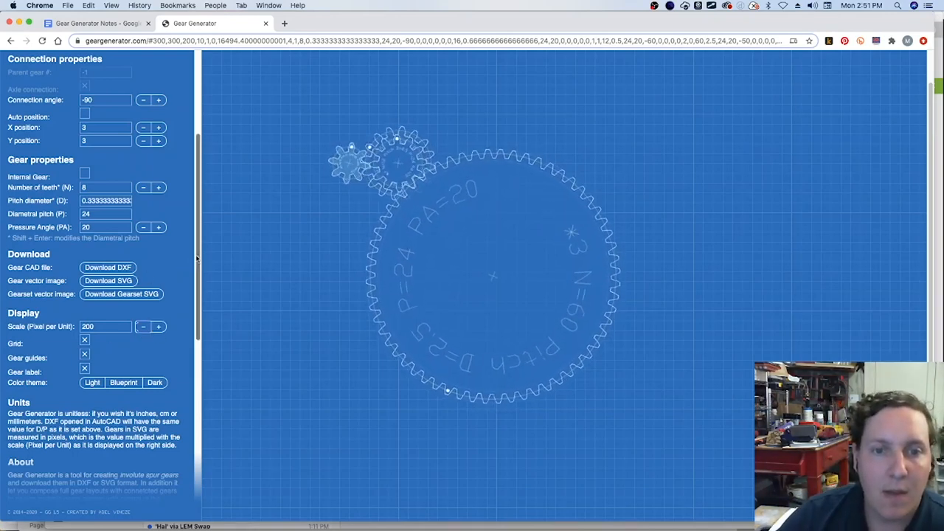
# Check the 12-tooth gear's settings in the Gears list
pyautogui.scroll(3)
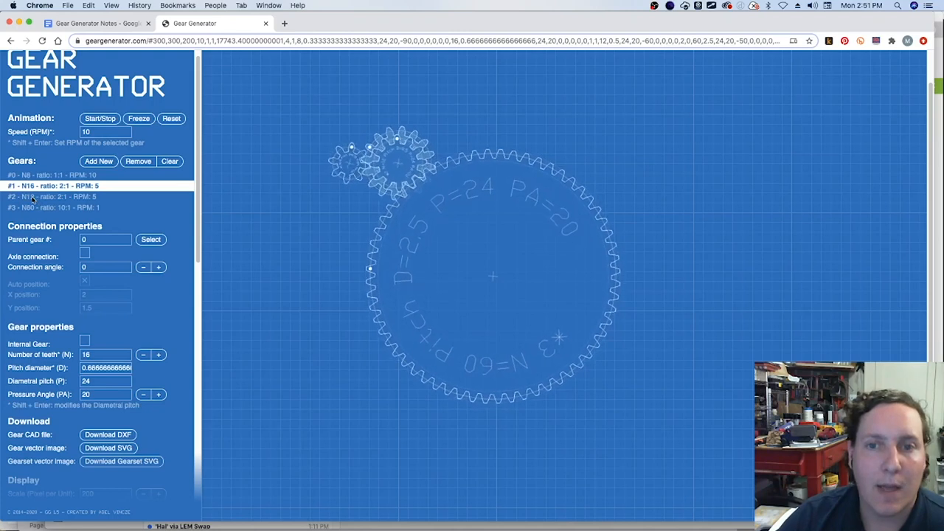
pyautogui.click(51, 196)
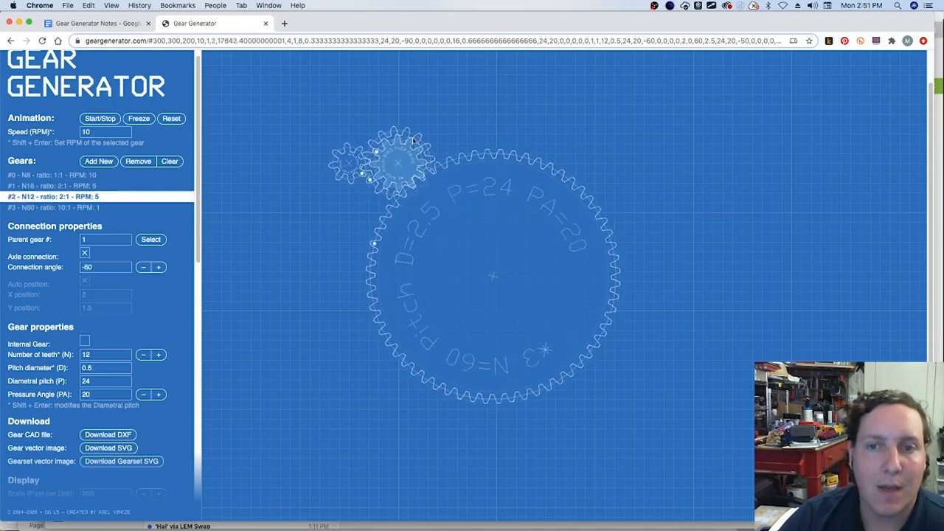